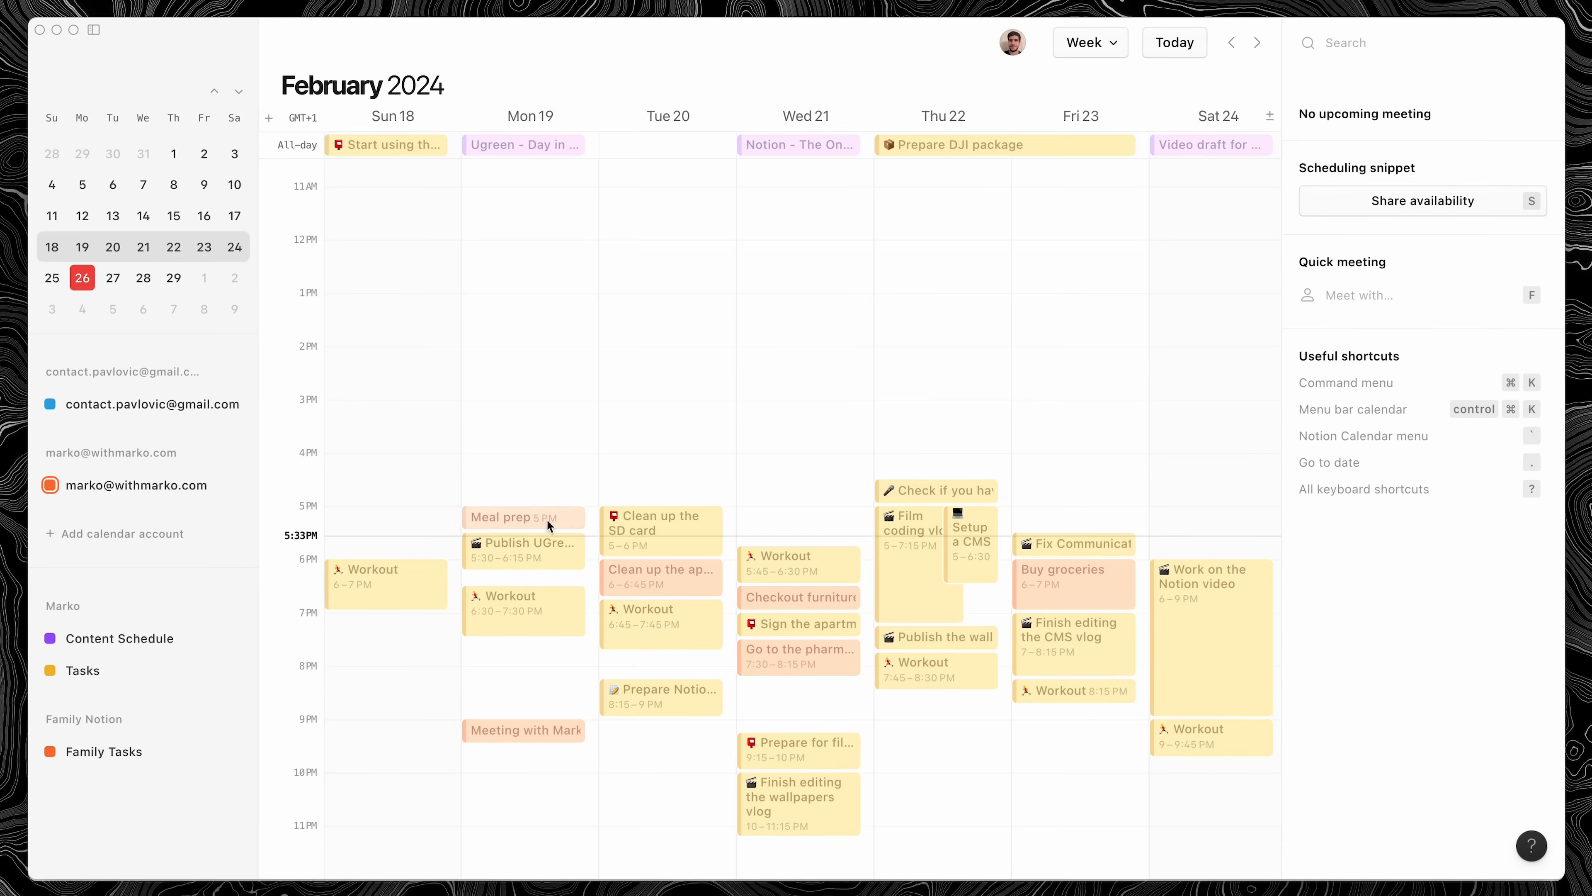
mouse_move(679, 587)
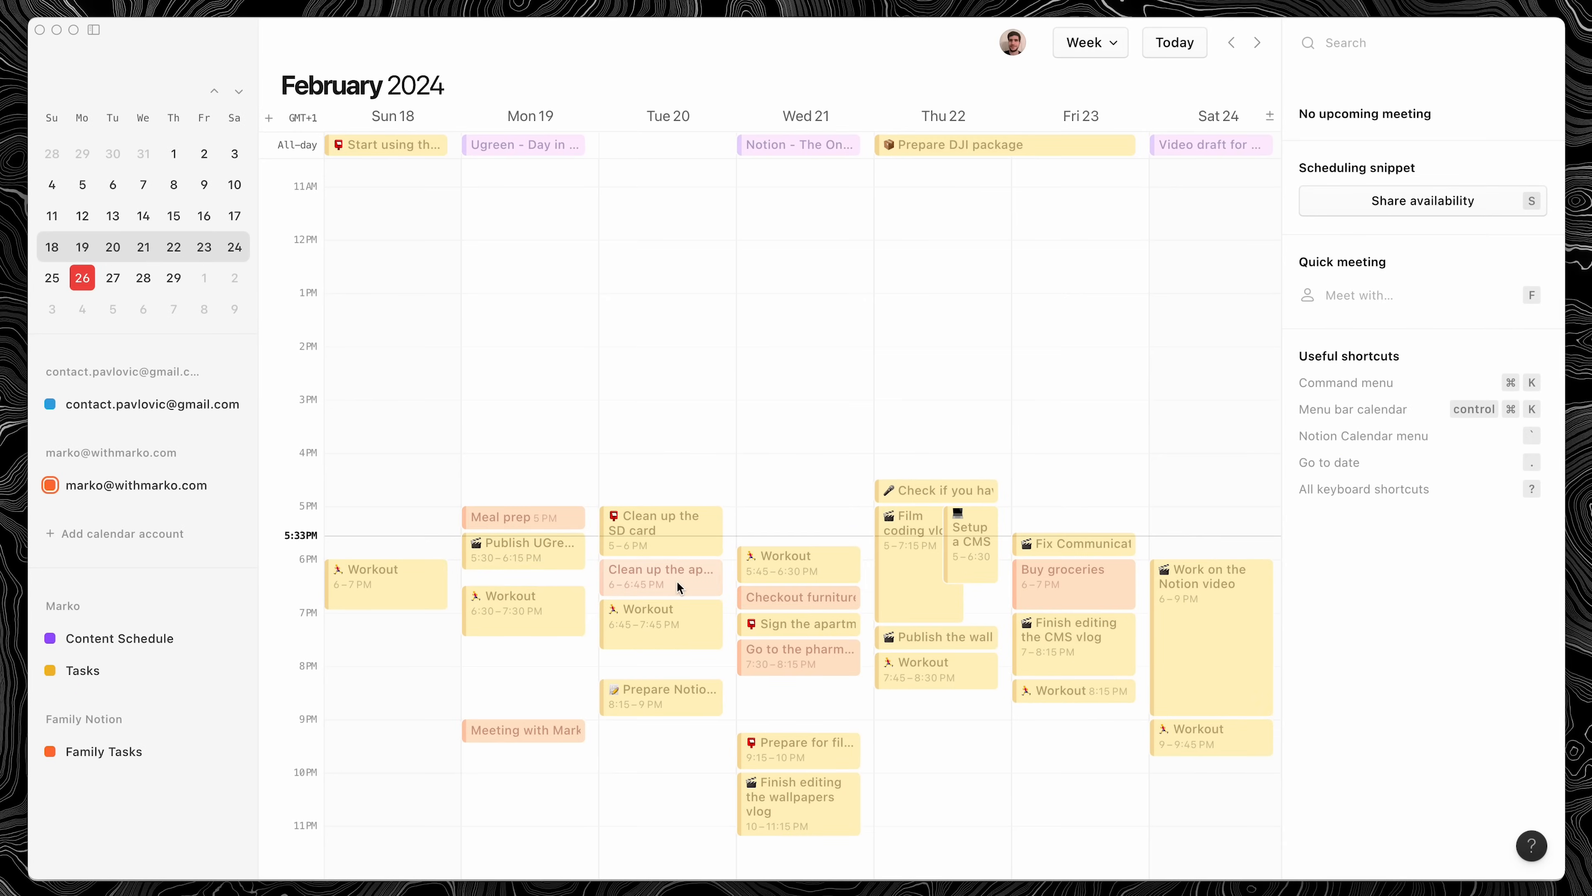
Jump to the current week, February 25 to March 2
left_click(1258, 43)
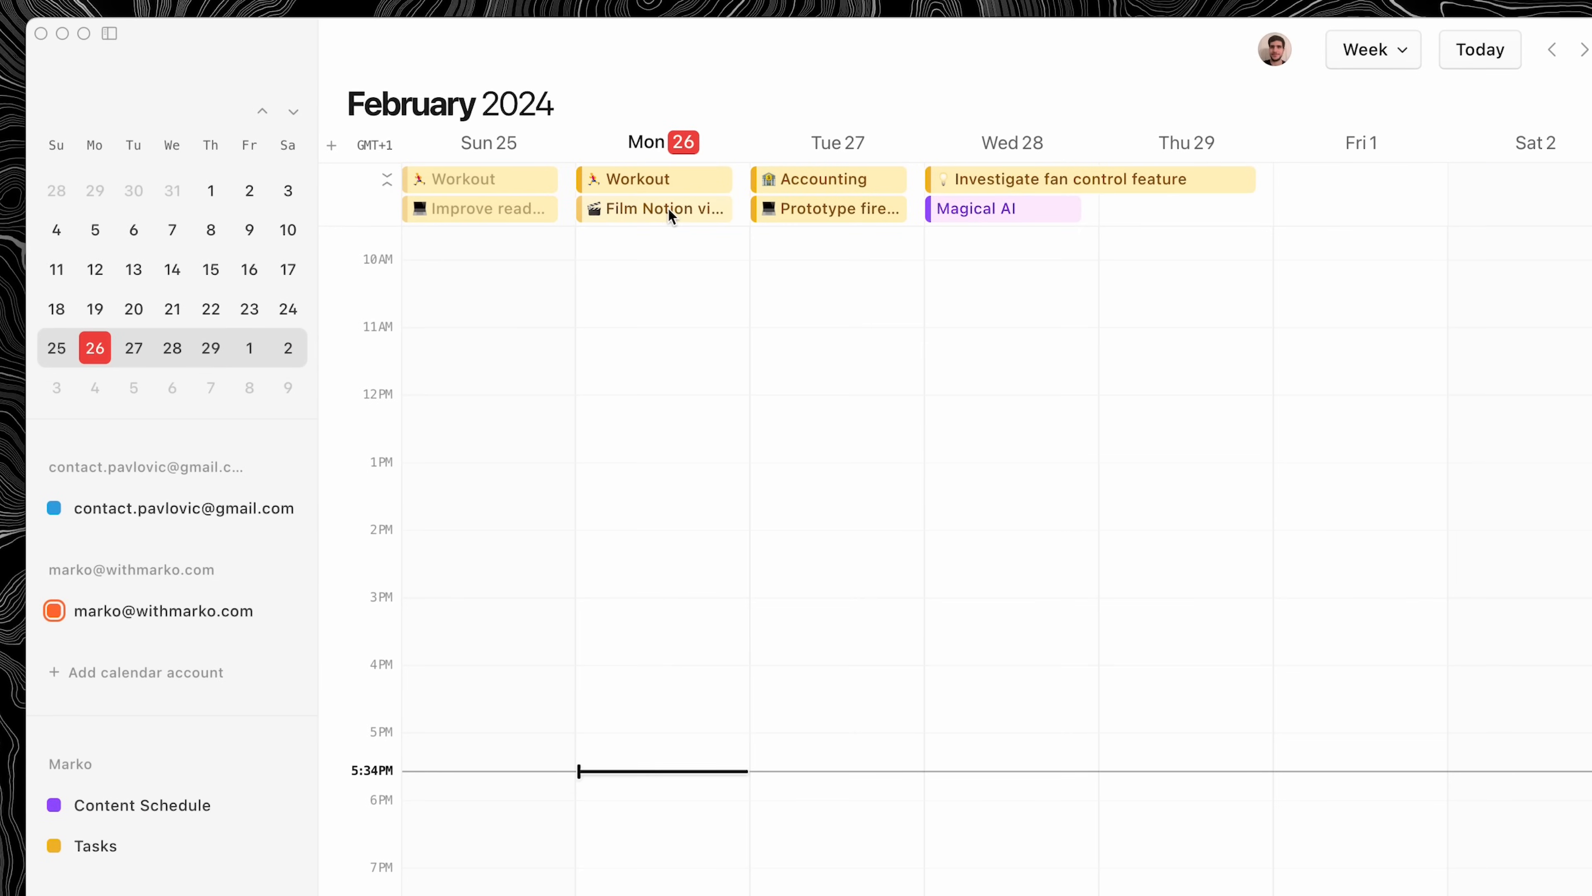
Place Film Notion video, Accounting and Investigate fan control feature into Mon–Wed evening slots
left_click(656, 208)
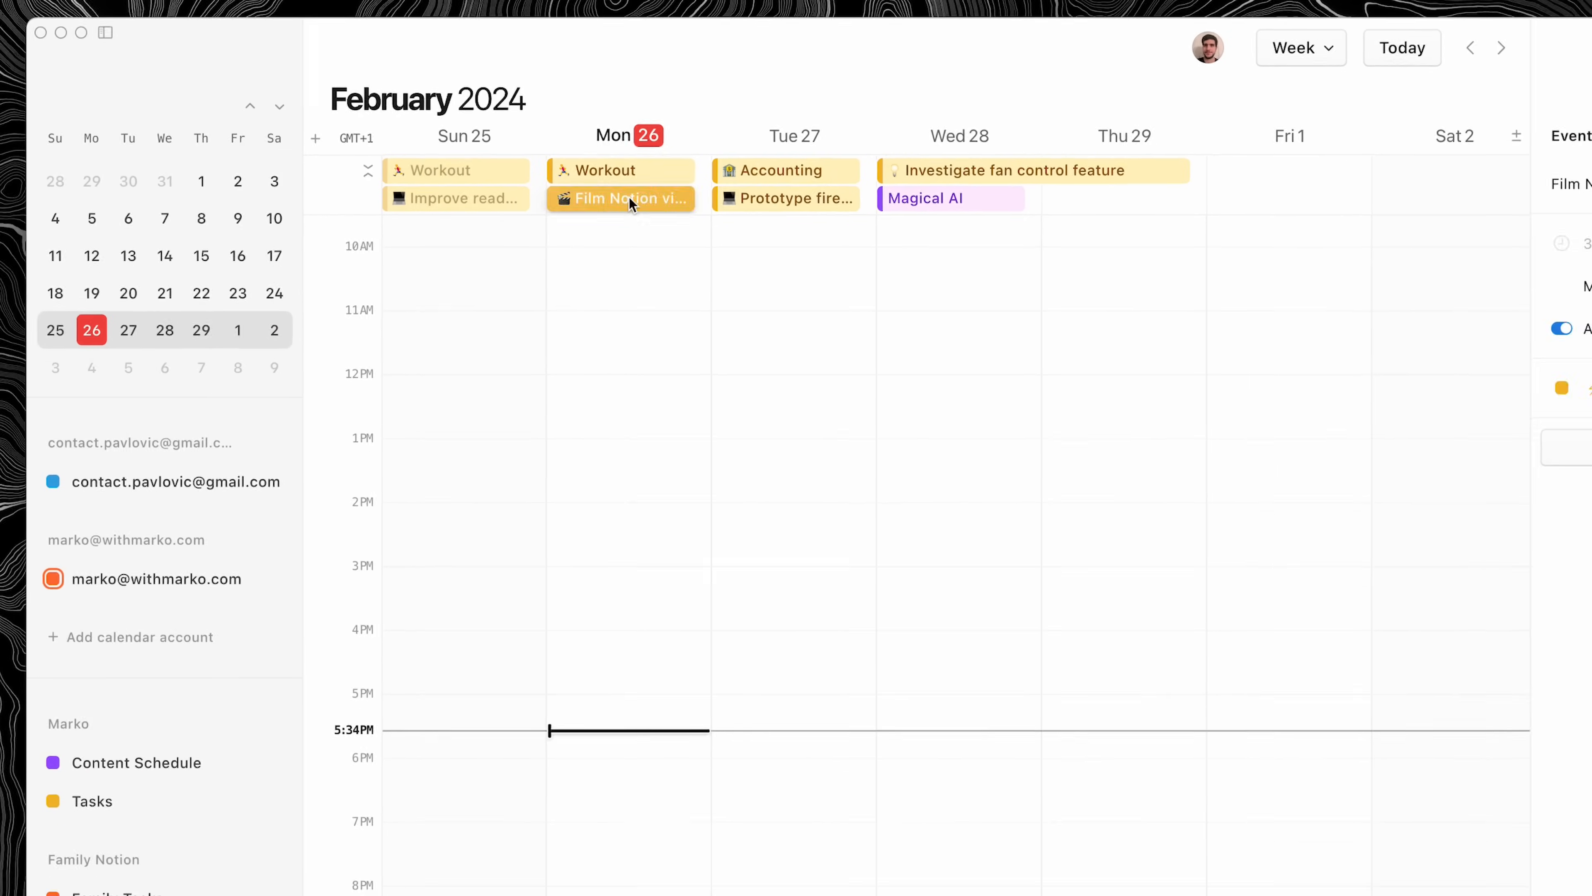
left_click(621, 198)
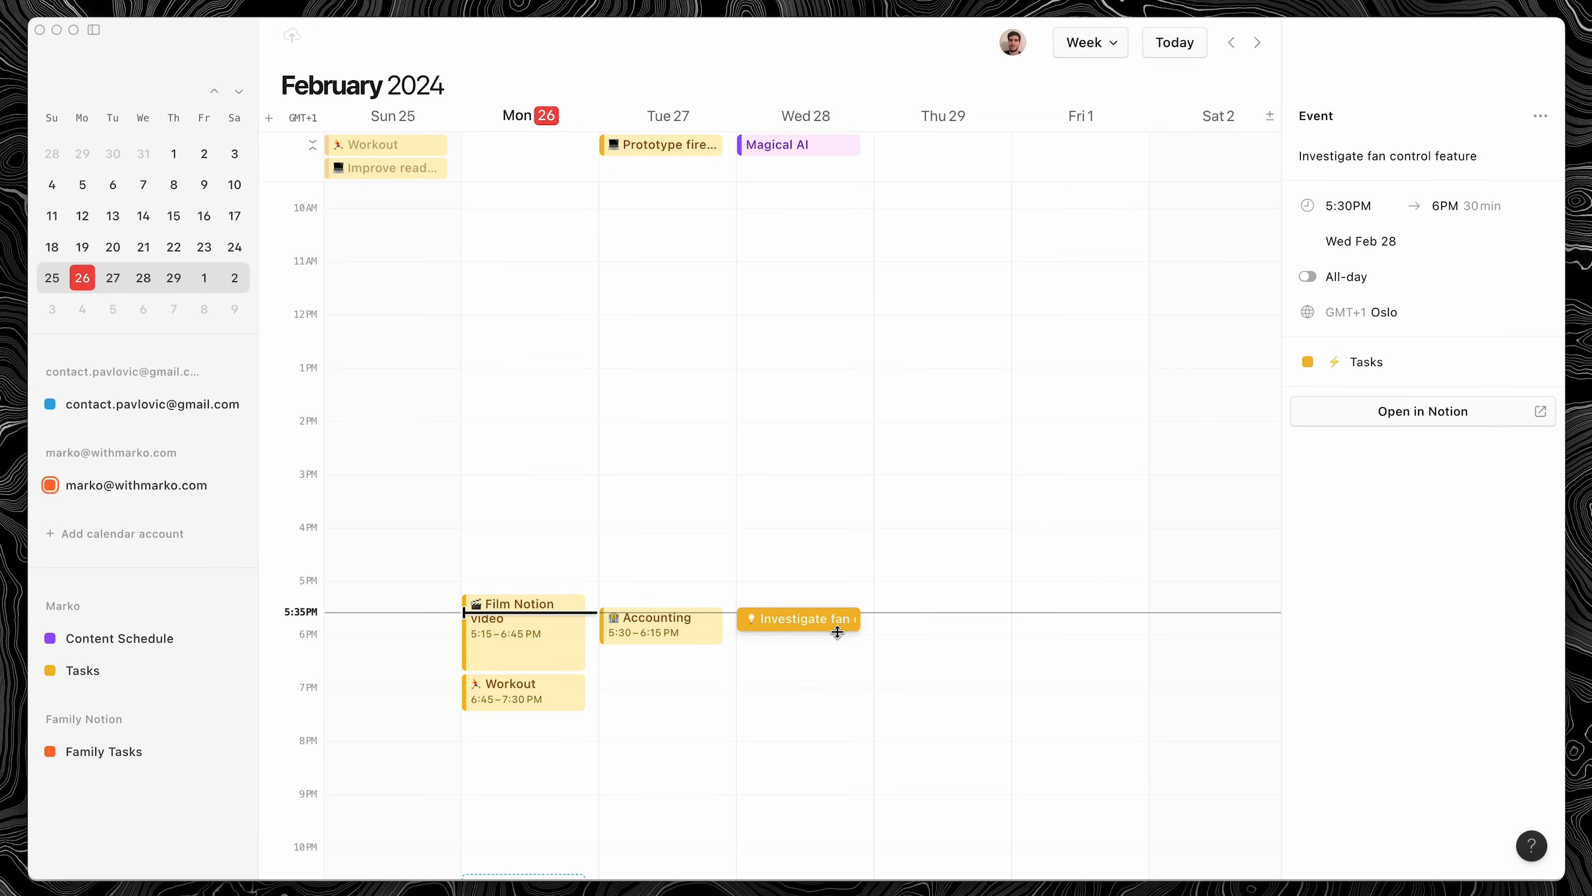
left_click(524, 823)
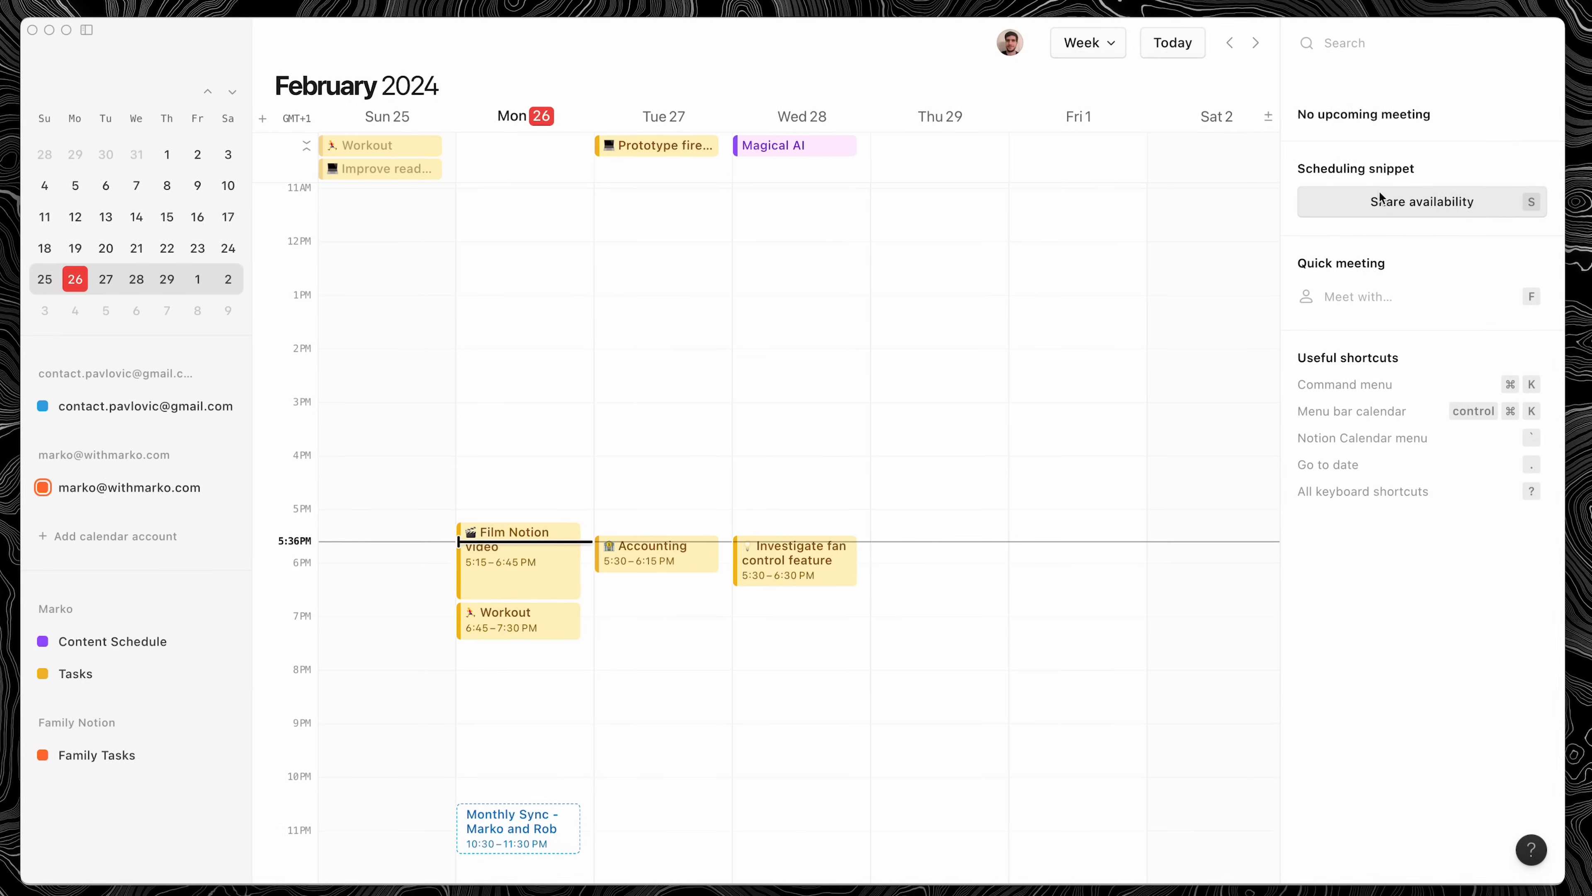
Create a 30-minute availability snippet for Tue–Thu 8–9:15 PM with a scheduling link, starting the message 'Hey'
left_click(1421, 201)
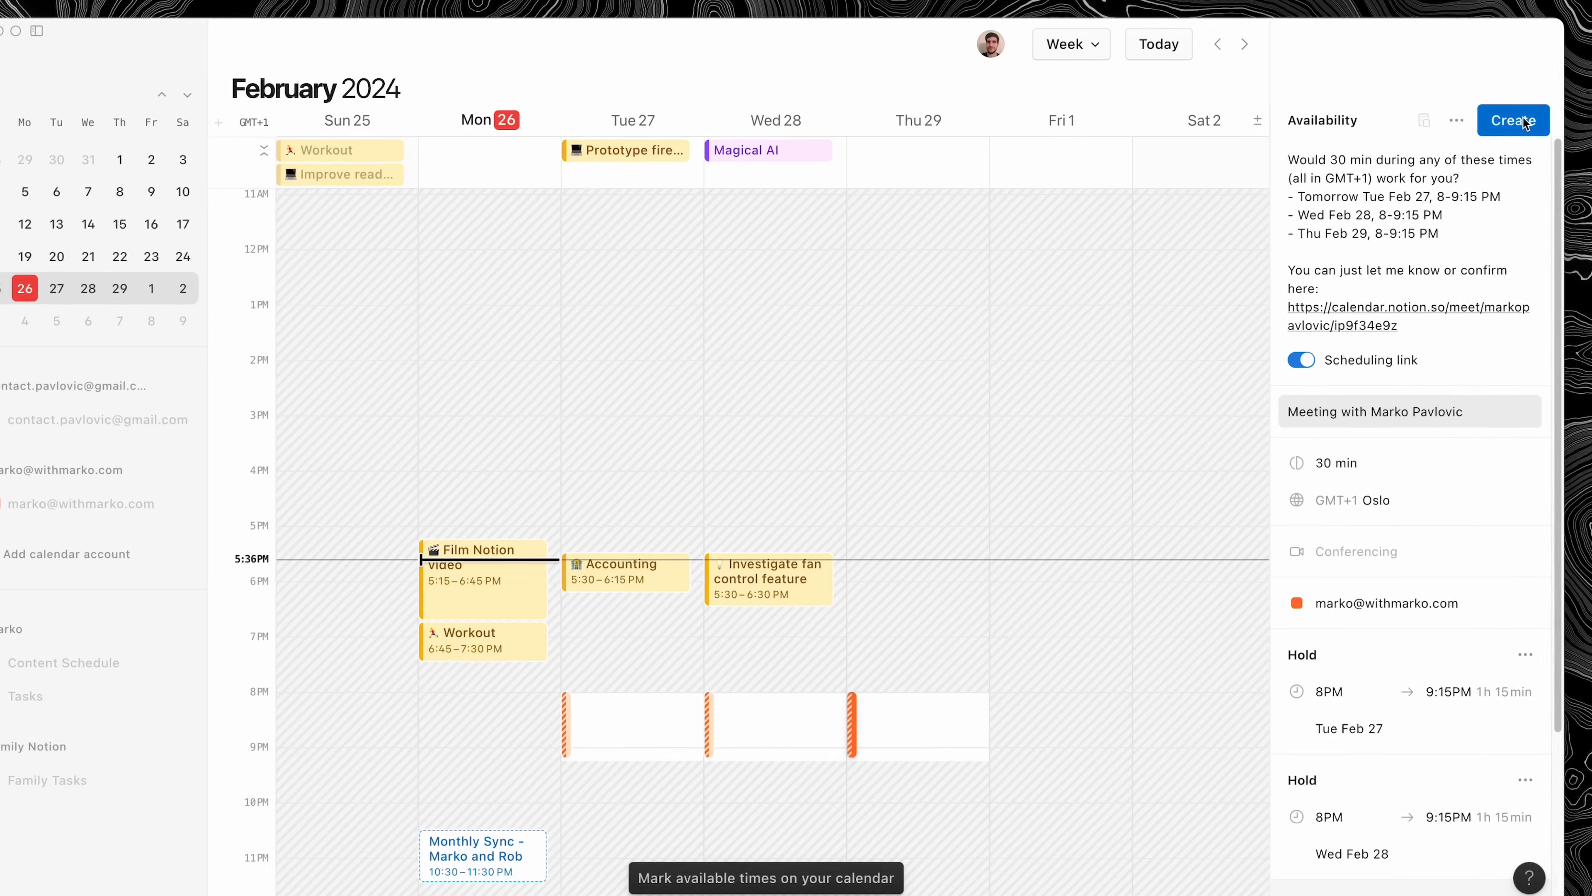
left_click(1217, 44)
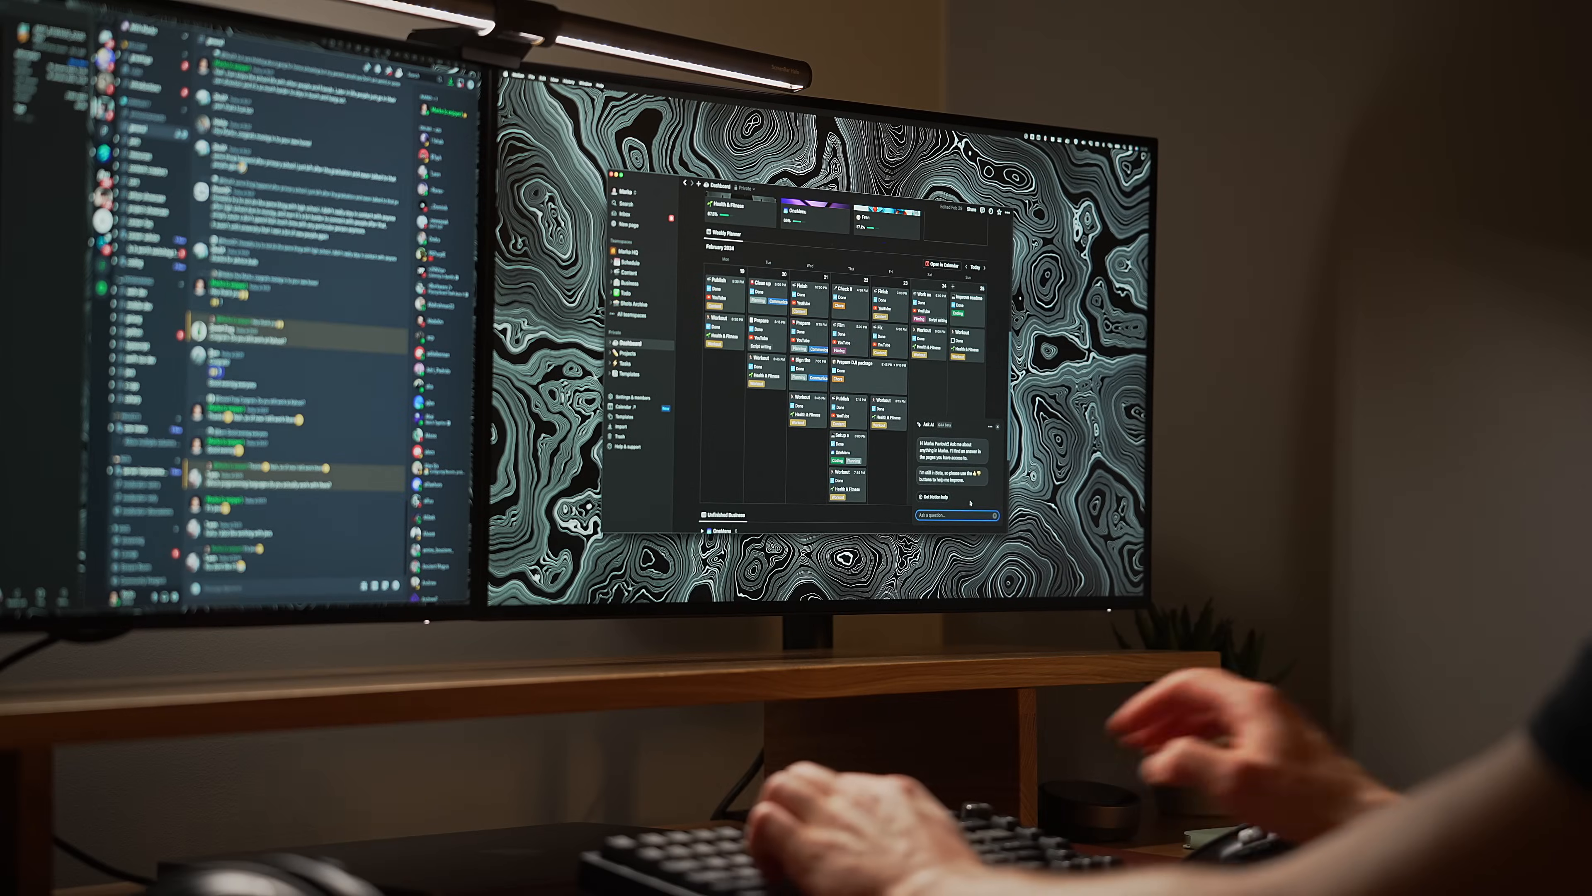
type("Hey!")
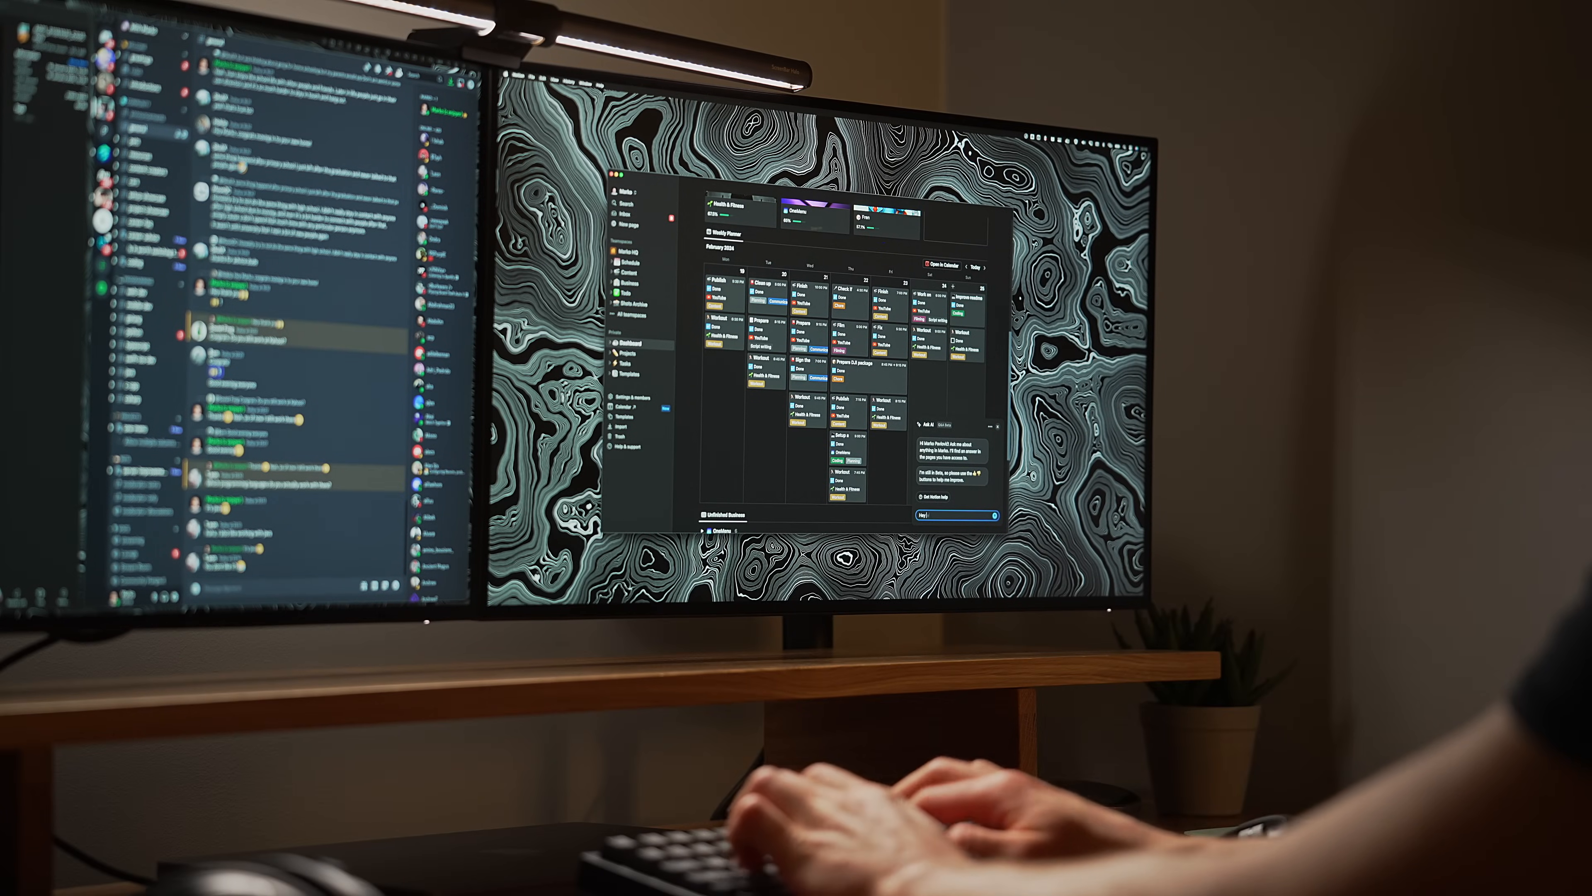